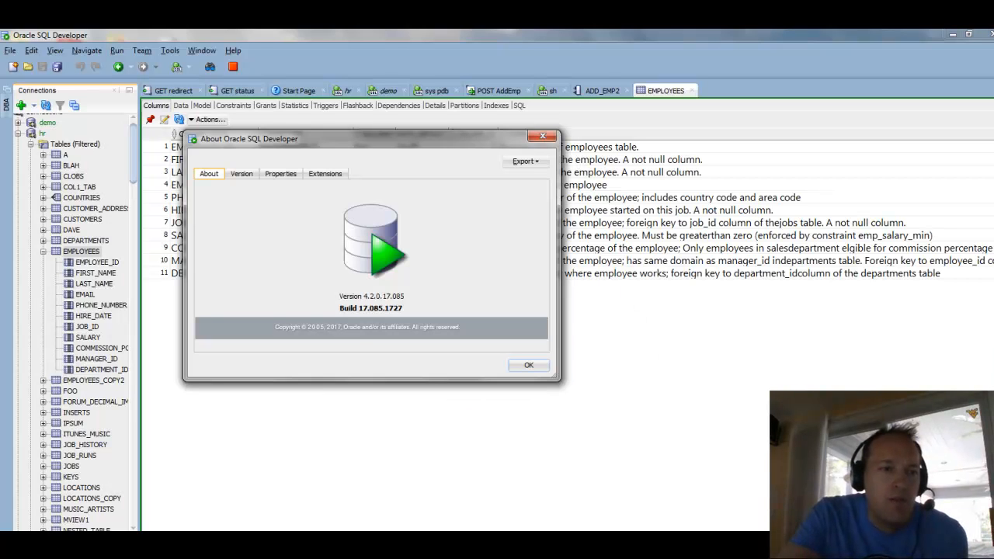
pyautogui.moveTo(808, 367)
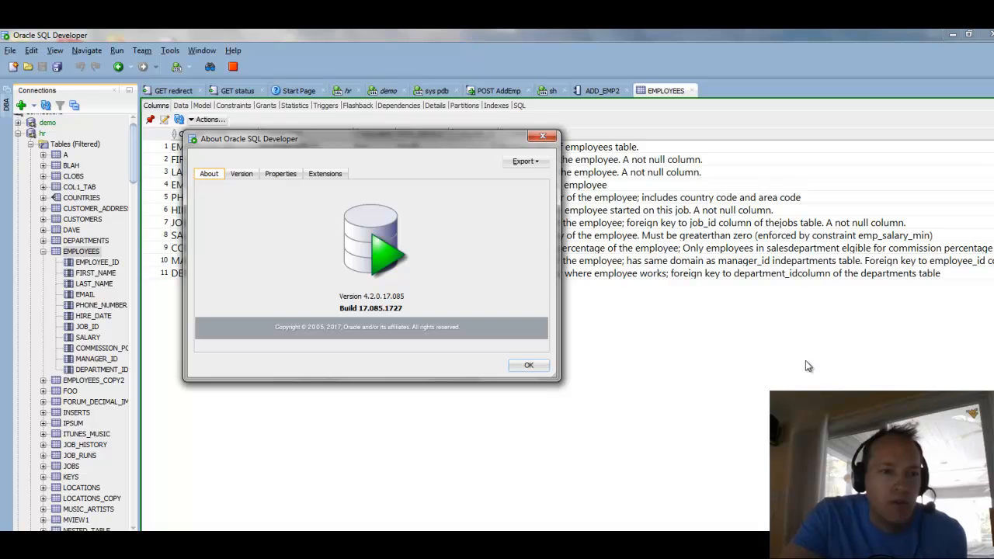
# - Dismiss the About Oracle SQL Developer 4.2.0 dialog, leaving the EMPLOYEES columns visible
pyautogui.click(528, 365)
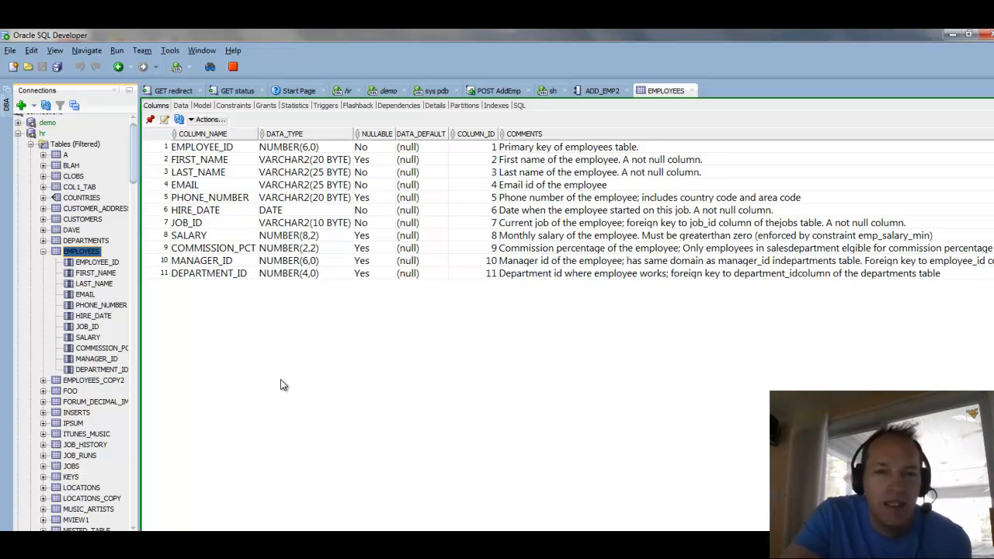
pyautogui.moveTo(261, 326)
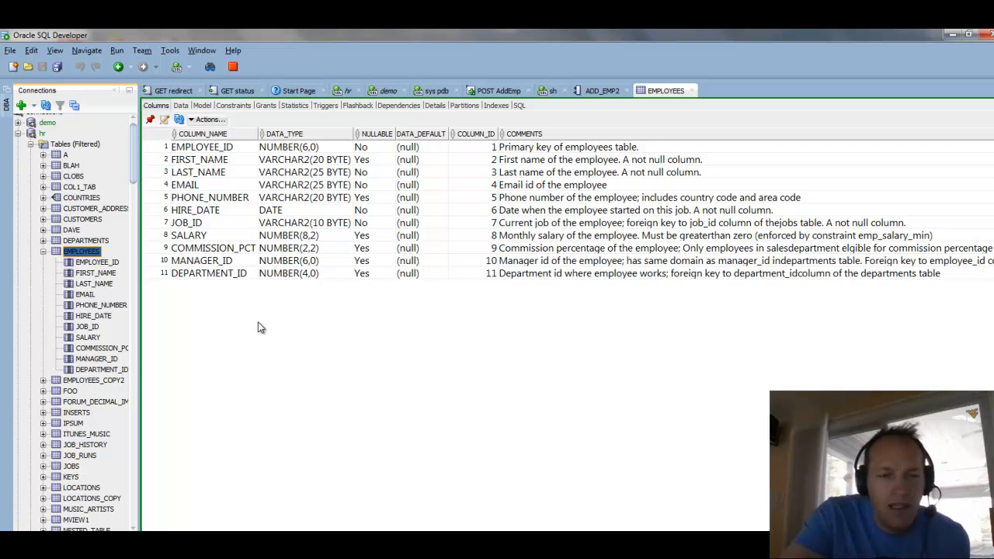
pyautogui.moveTo(258, 325)
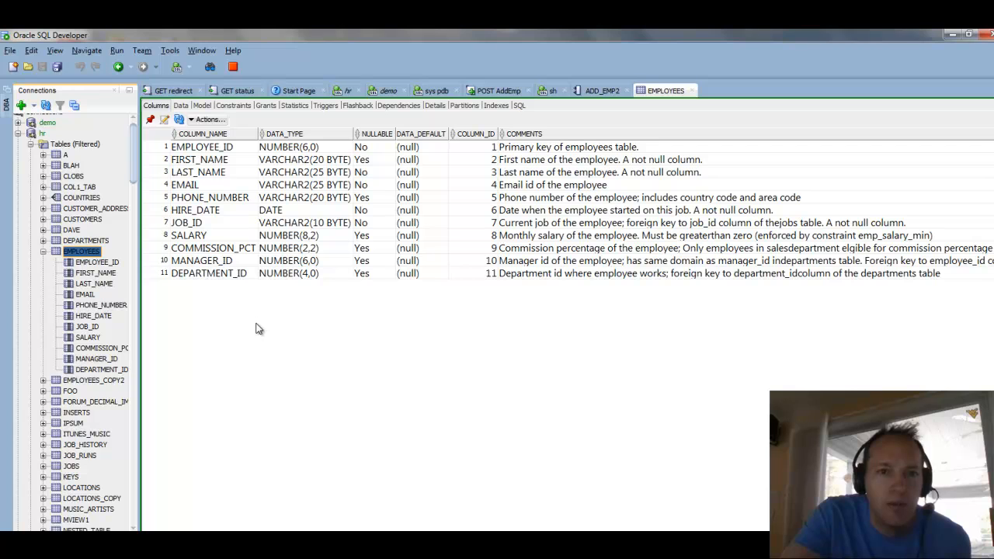
pyautogui.moveTo(267, 282)
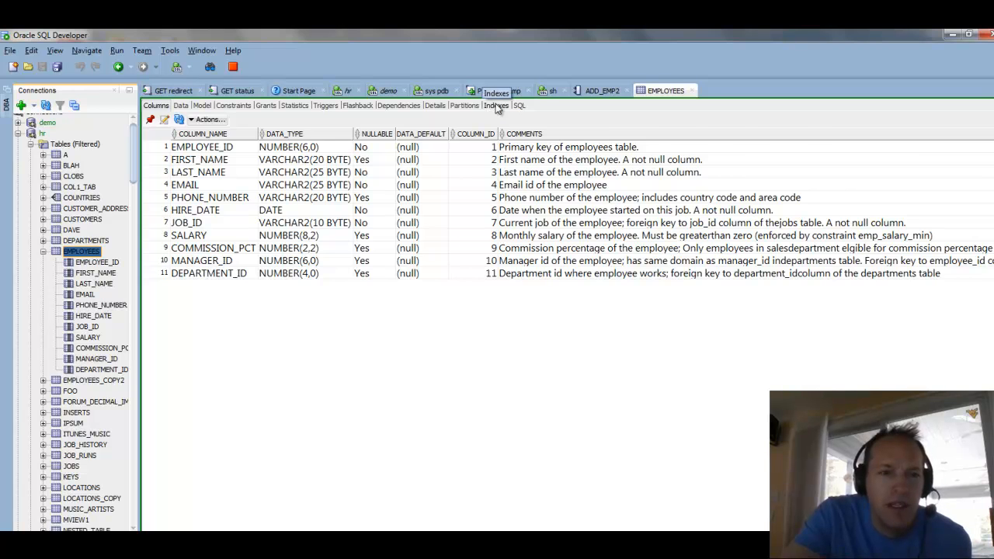
# - List EMPLOYEES indexes, show EMP_NAME_IX's LAST_NAME and FIRST_NAME columns, and bring up its options
pyautogui.click(497, 106)
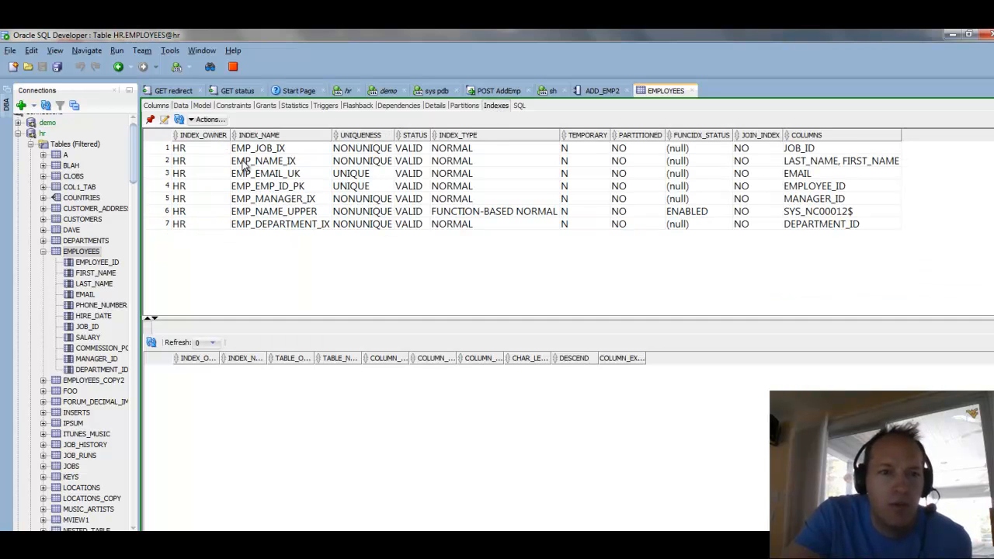
pyautogui.click(263, 160)
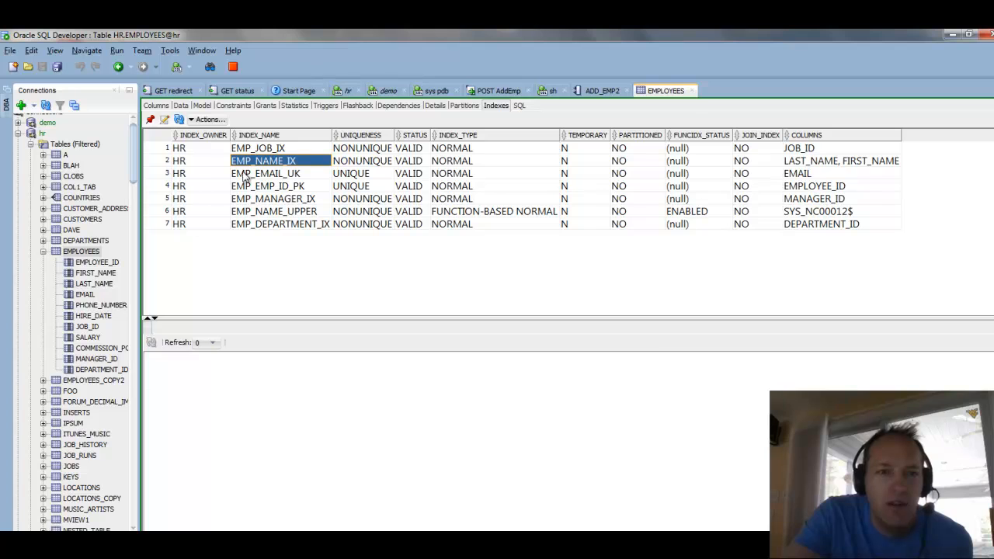
pyautogui.click(262, 160)
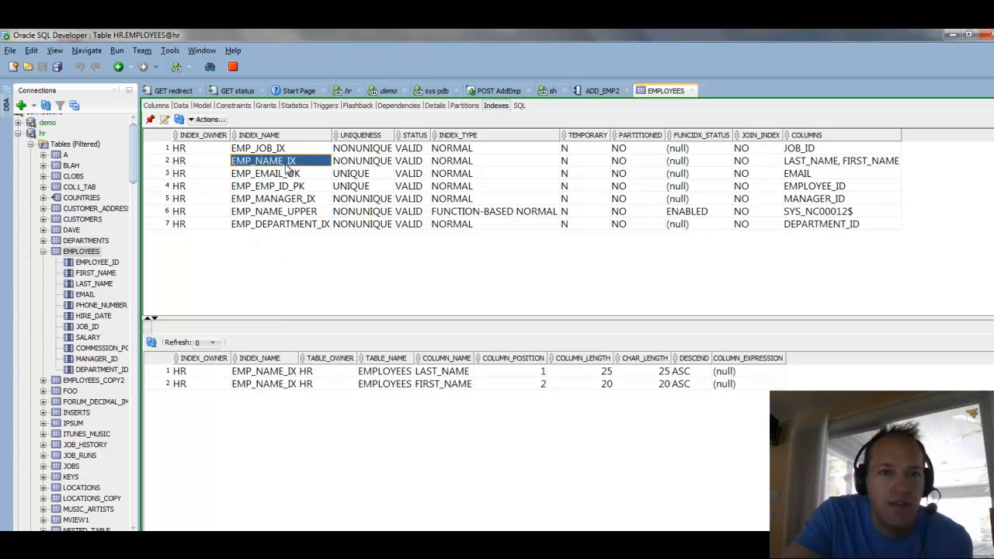
pyautogui.rightClick(263, 160)
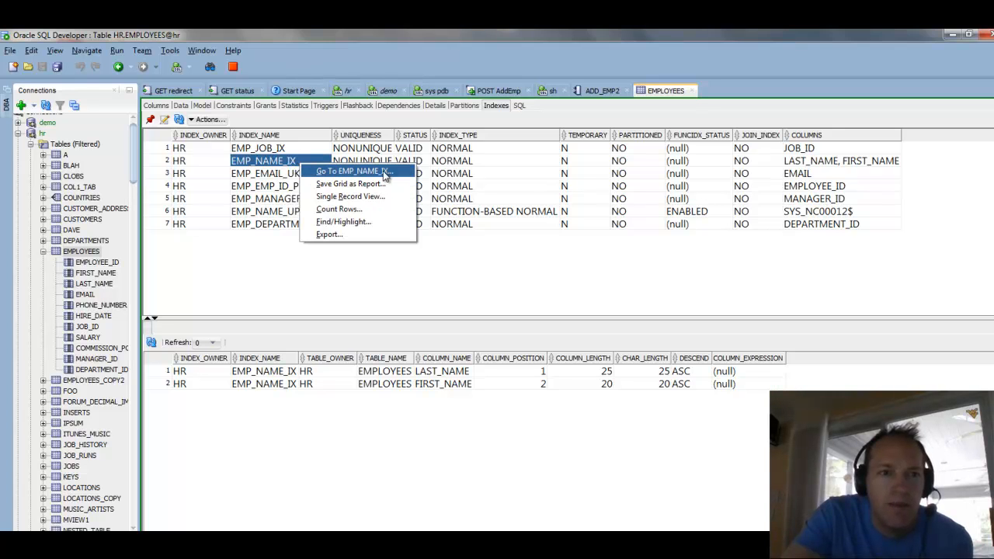
pyautogui.moveTo(390, 174)
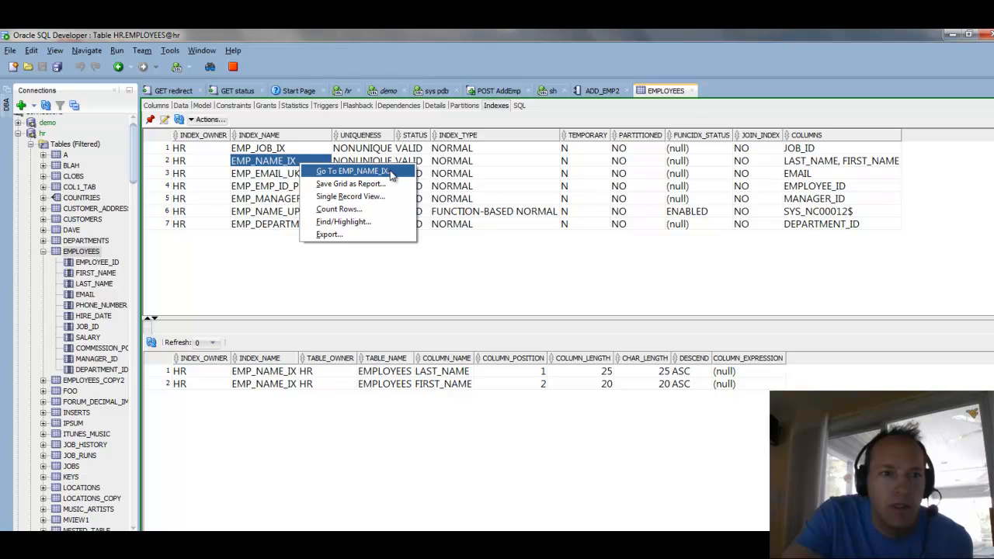
# - Go to EMP_NAME_IX in its own editor, then navigate back to the EMPLOYEES table
pyautogui.click(351, 171)
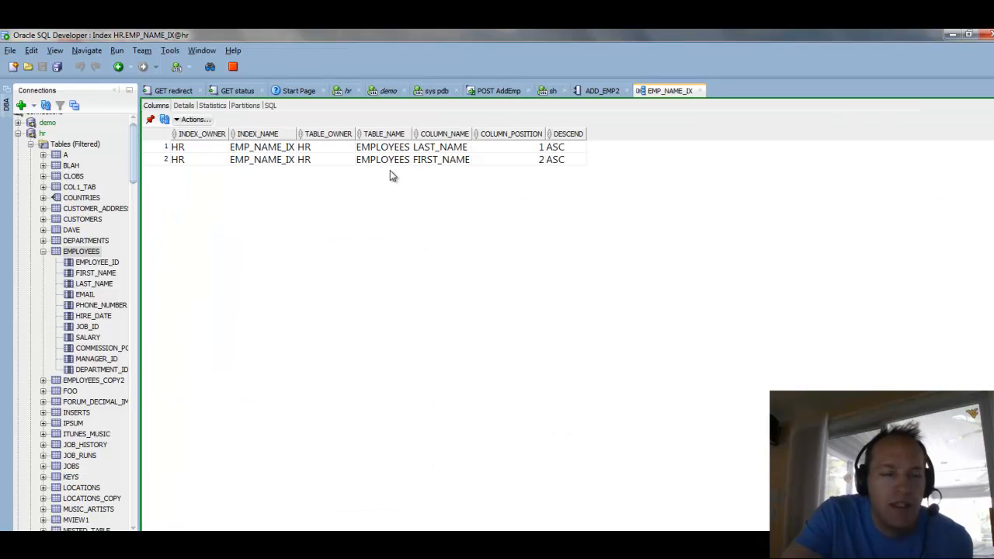
pyautogui.moveTo(318, 154)
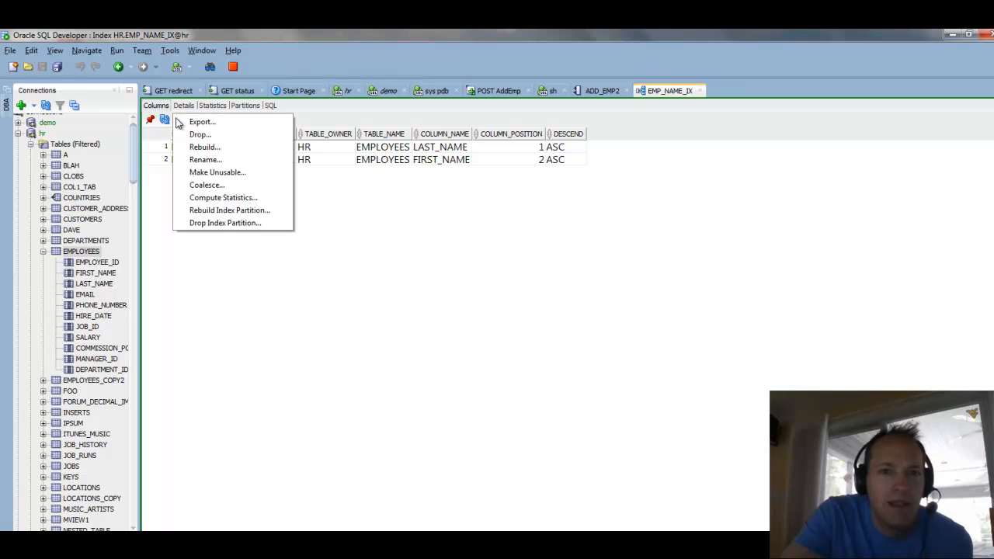
pyautogui.moveTo(205, 159)
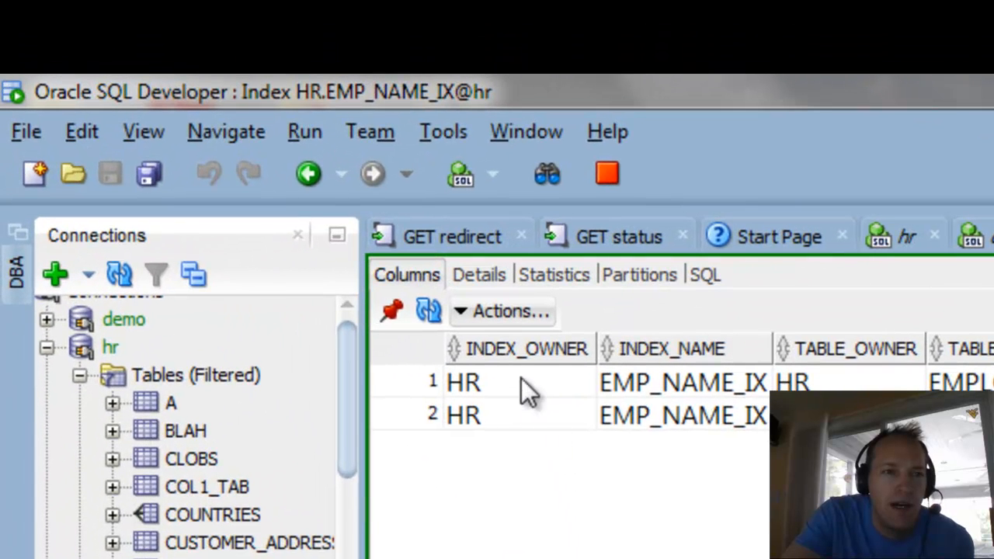
pyautogui.click(340, 174)
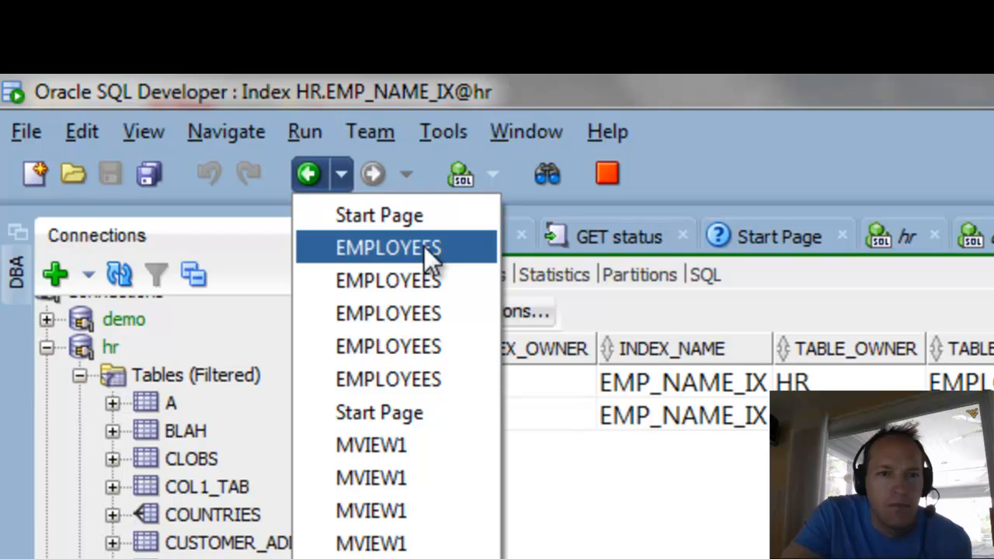
pyautogui.click(388, 247)
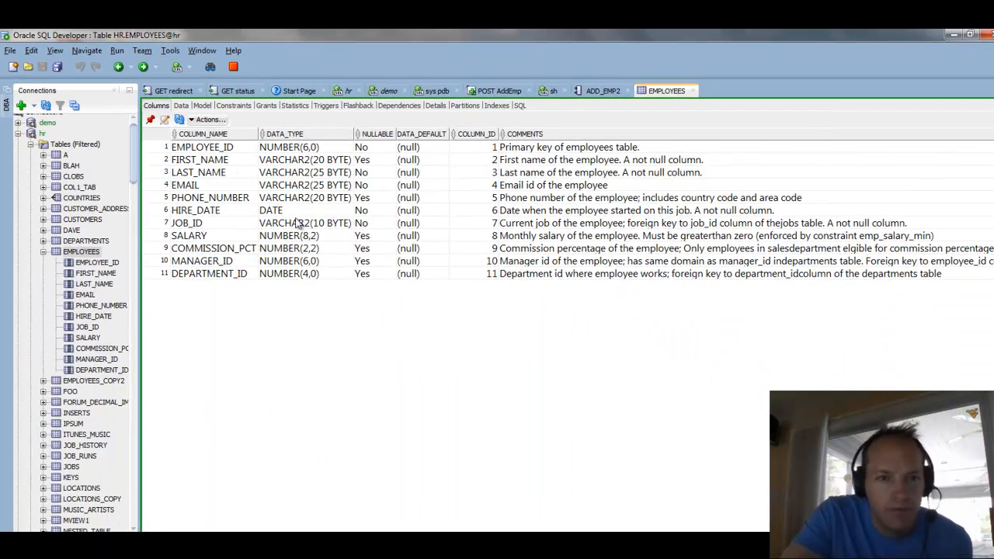
# - Switch from Indexes to Triggers, listing SECURE_EMPLOYEES and UPDATE_JOB_HISTORY, and bring up trigger options
pyautogui.click(497, 106)
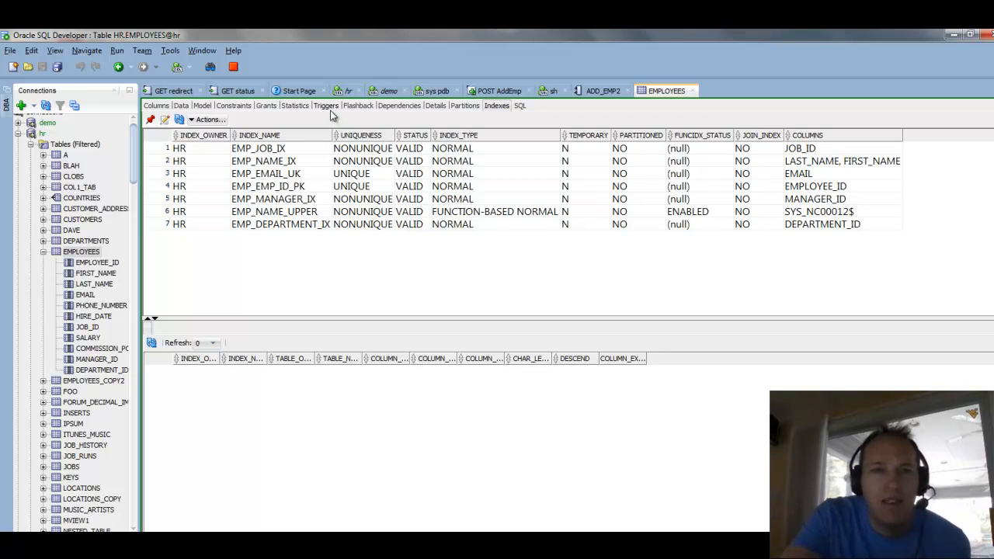
pyautogui.click(326, 105)
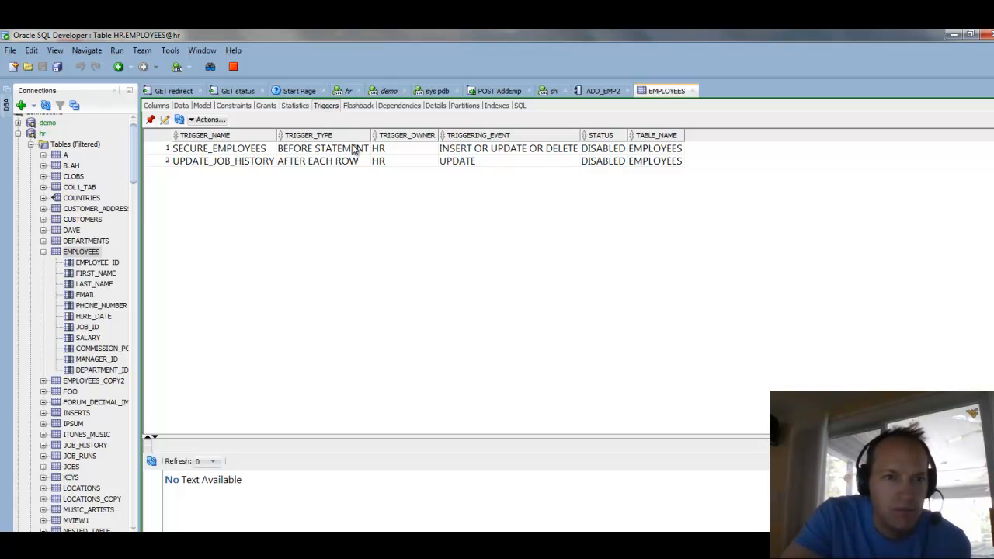
pyautogui.moveTo(649, 155)
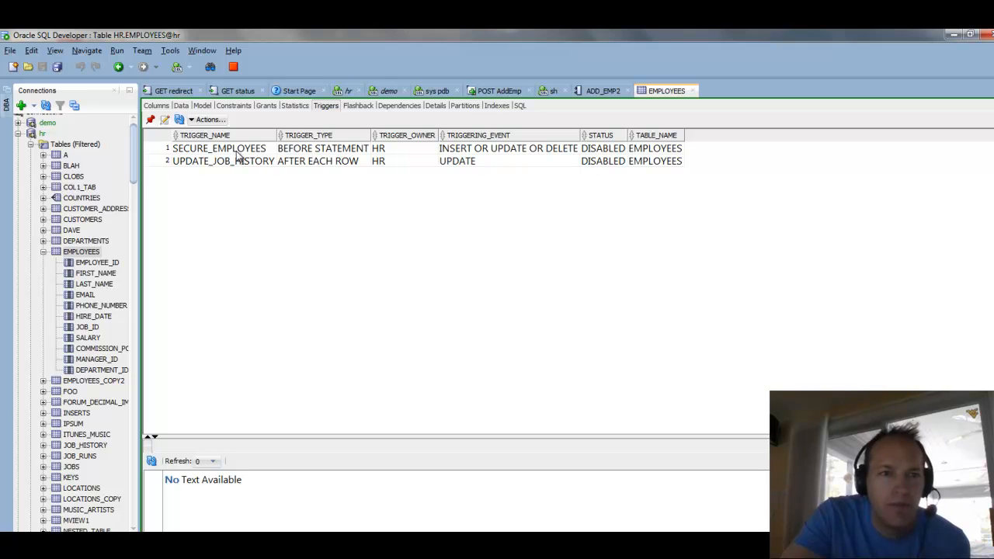
pyautogui.rightClick(241, 158)
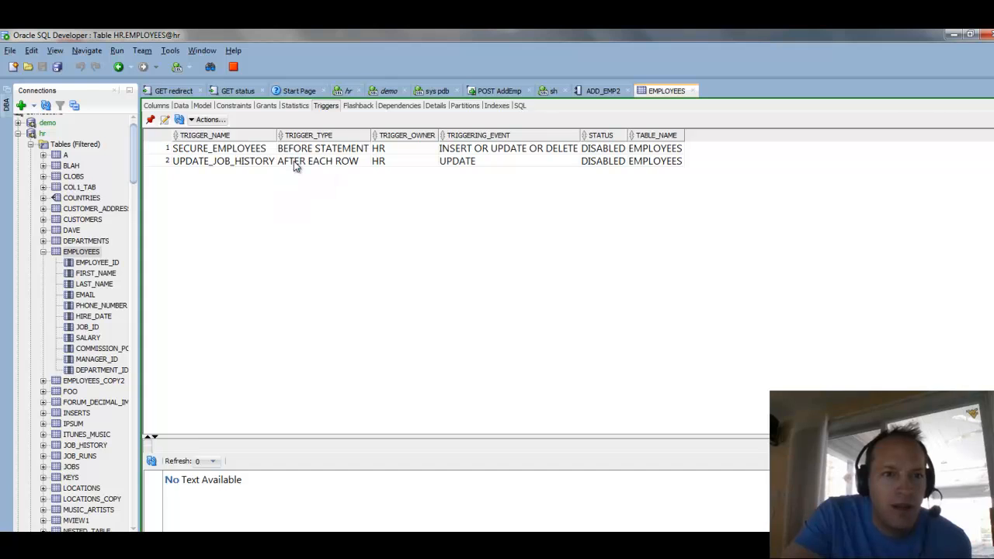
# - View the SECURE_EMPLOYEES trigger source in its own editor, then return to the EMPLOYEES table
pyautogui.doubleClick(219, 149)
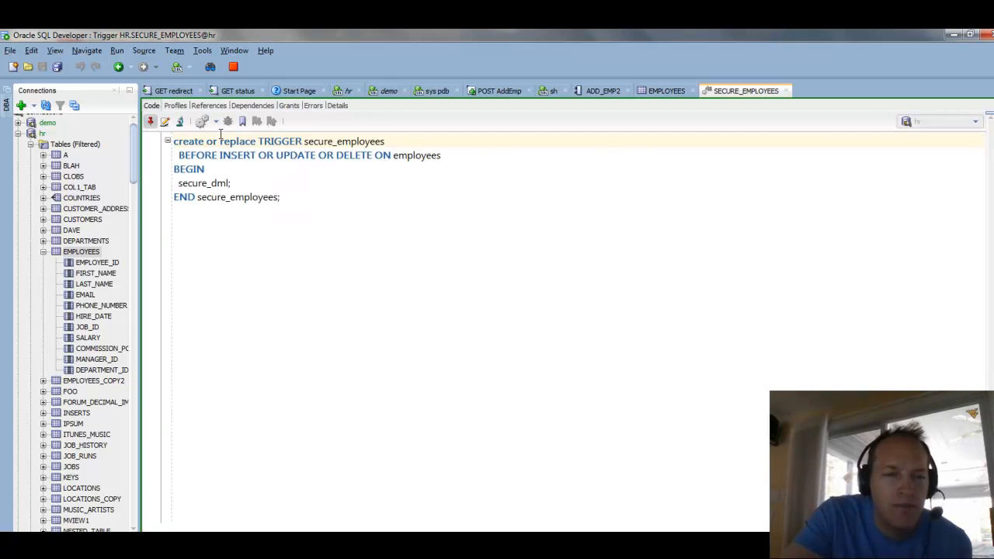
pyautogui.click(216, 122)
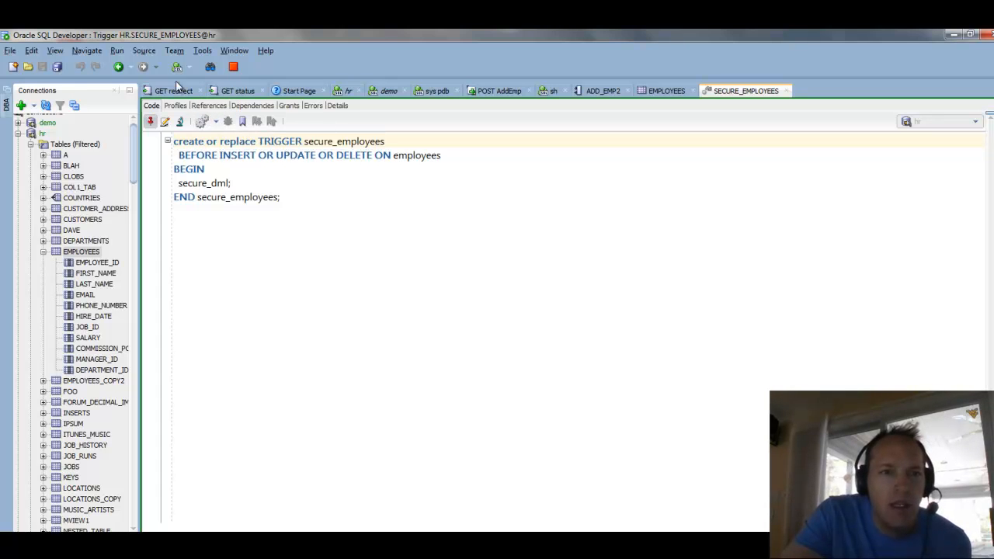
pyautogui.click(134, 65)
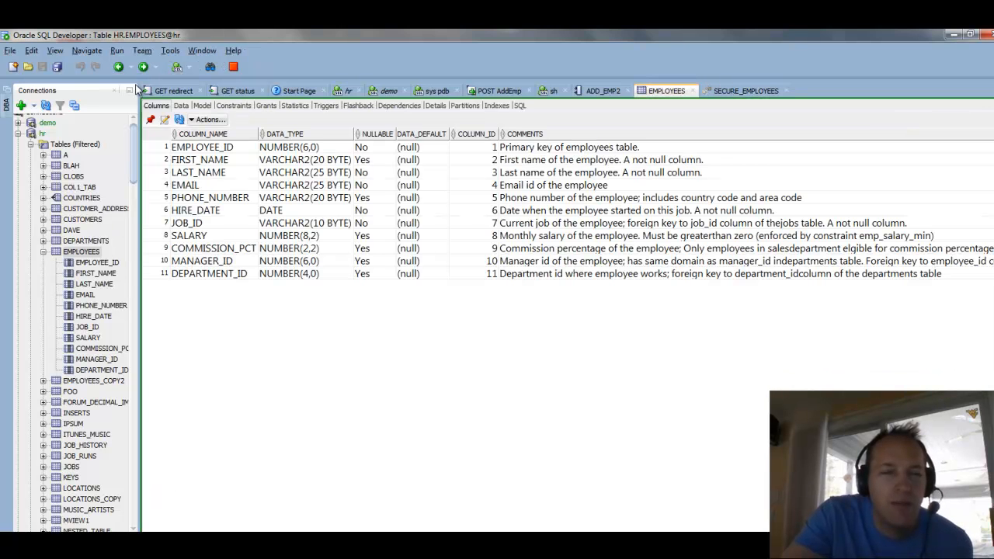
pyautogui.moveTo(180, 173)
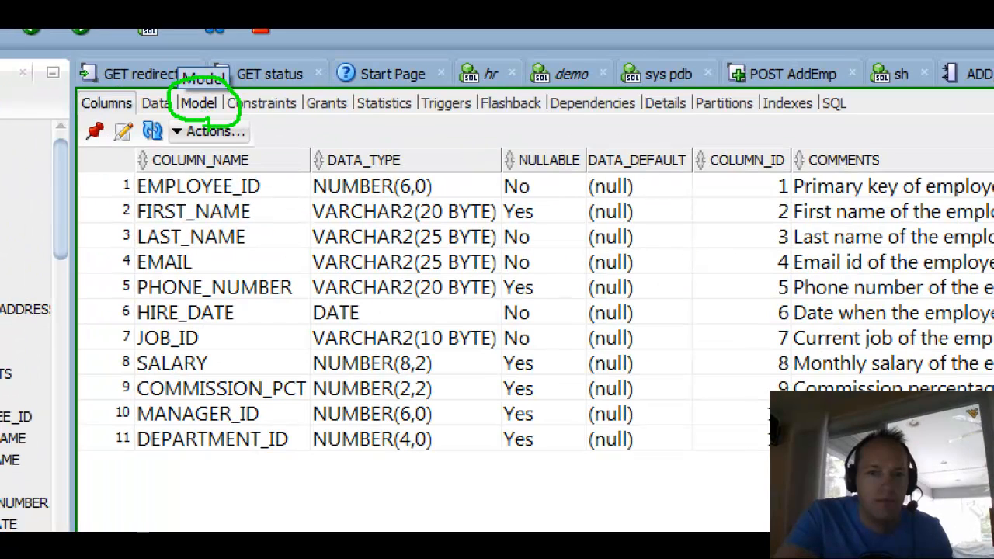
# - Switch EMPLOYEES to its Model view to load the relationship diagram with JOB_HISTORY, JOBS and DEPARTMENTS
pyautogui.click(202, 105)
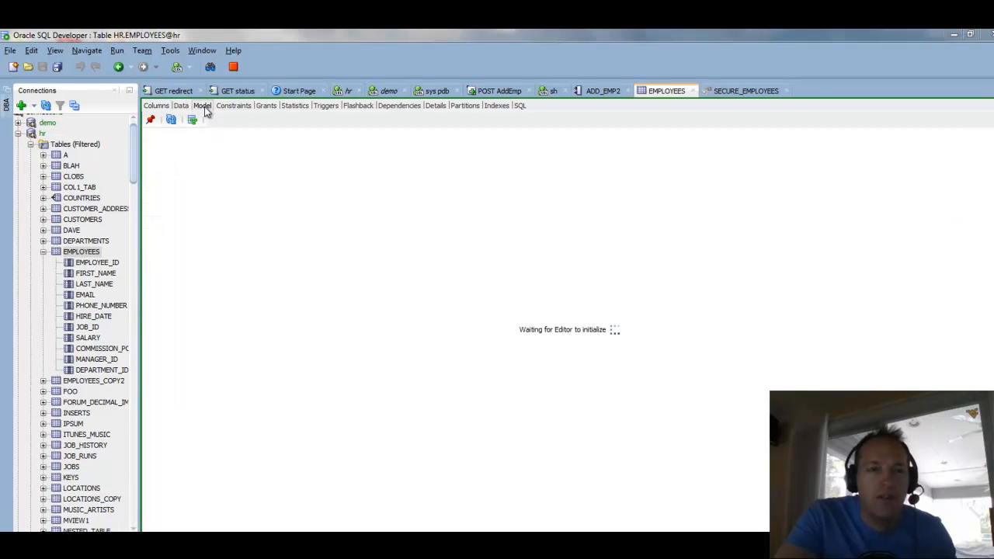
pyautogui.moveTo(227, 183)
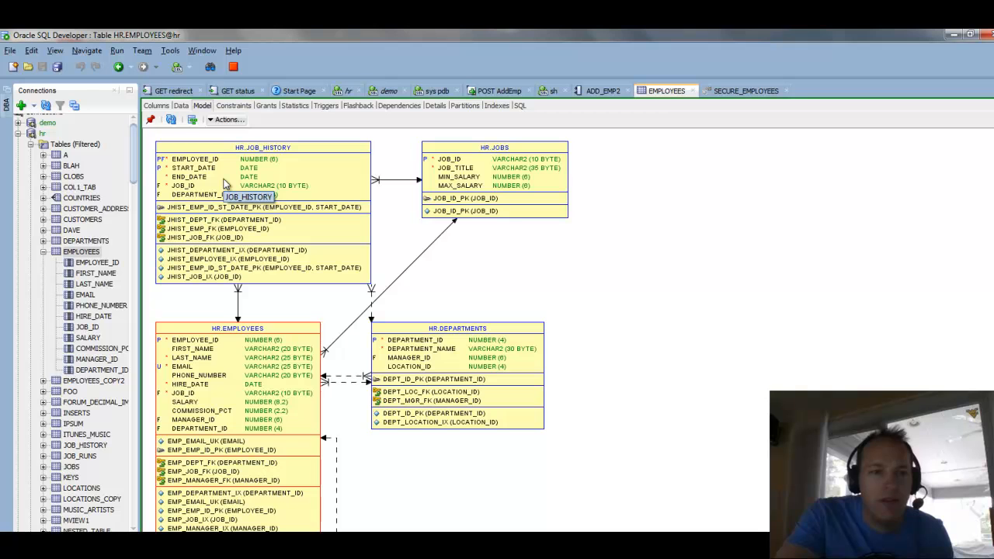
pyautogui.moveTo(658, 297)
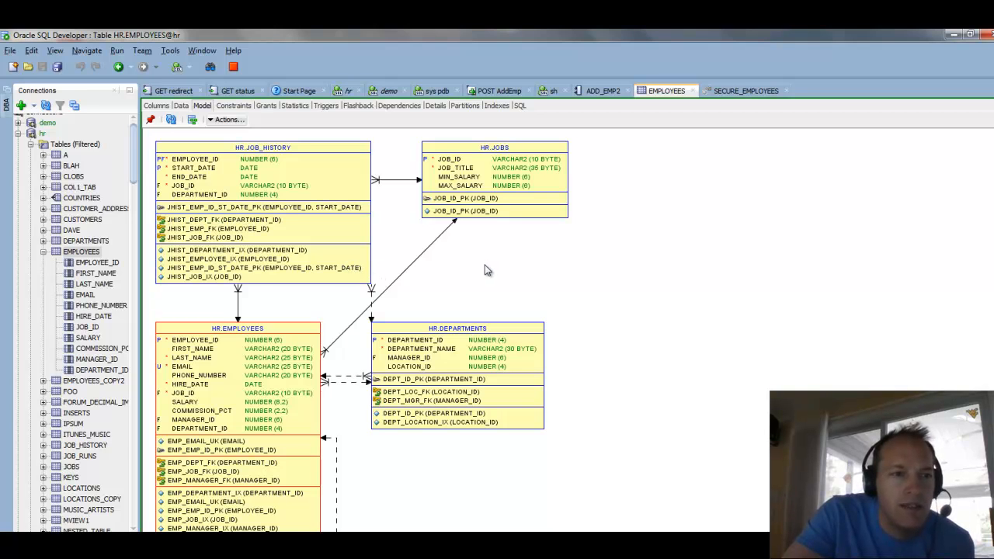
pyautogui.moveTo(138, 246)
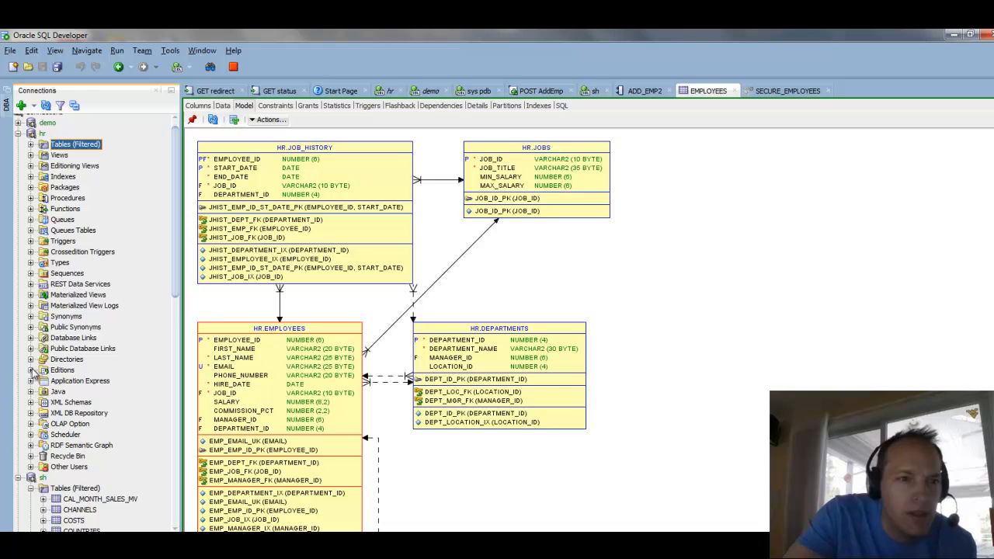
# - Expand the schema's Procedures node and bring up options for ADD_EMP2 to open its code
pyautogui.click(31, 198)
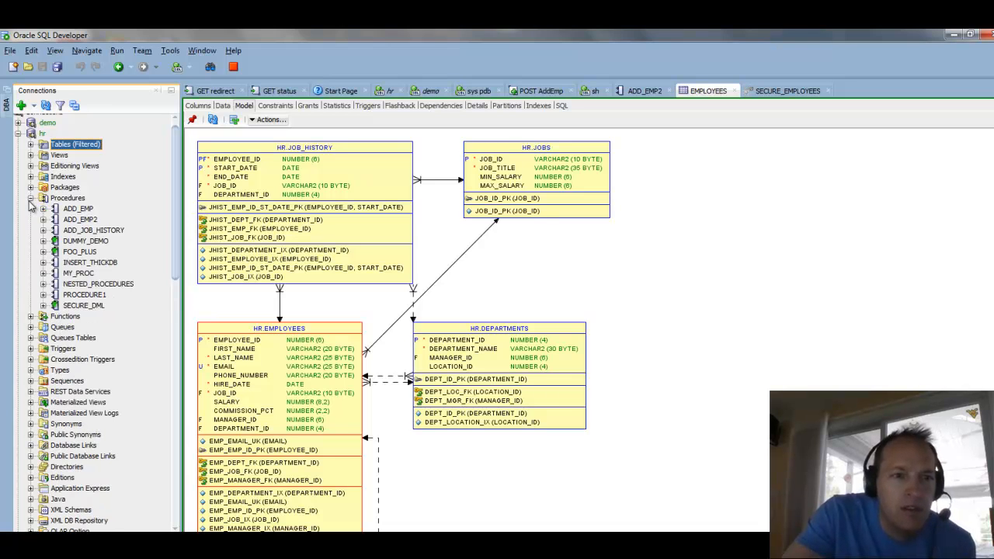
pyautogui.moveTo(112, 250)
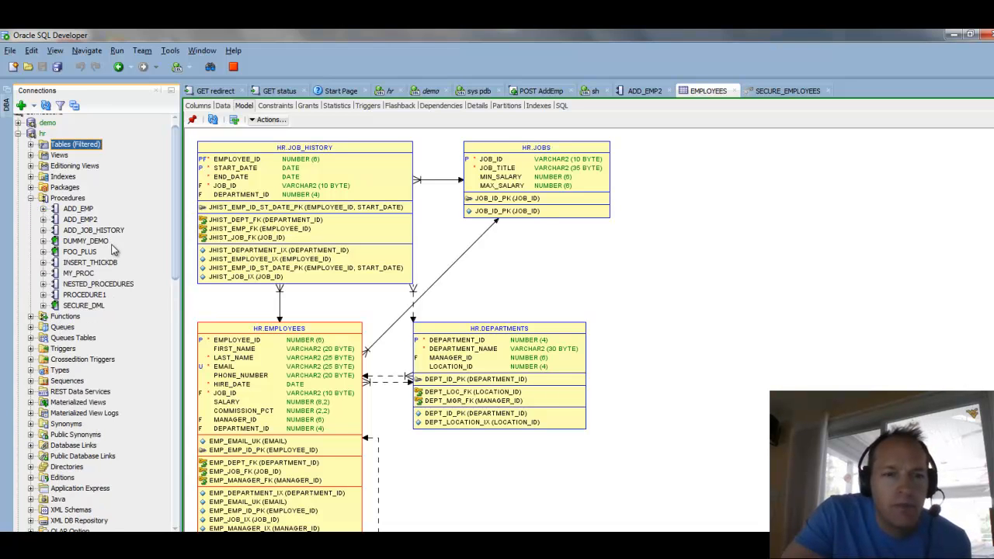
pyautogui.rightClick(81, 219)
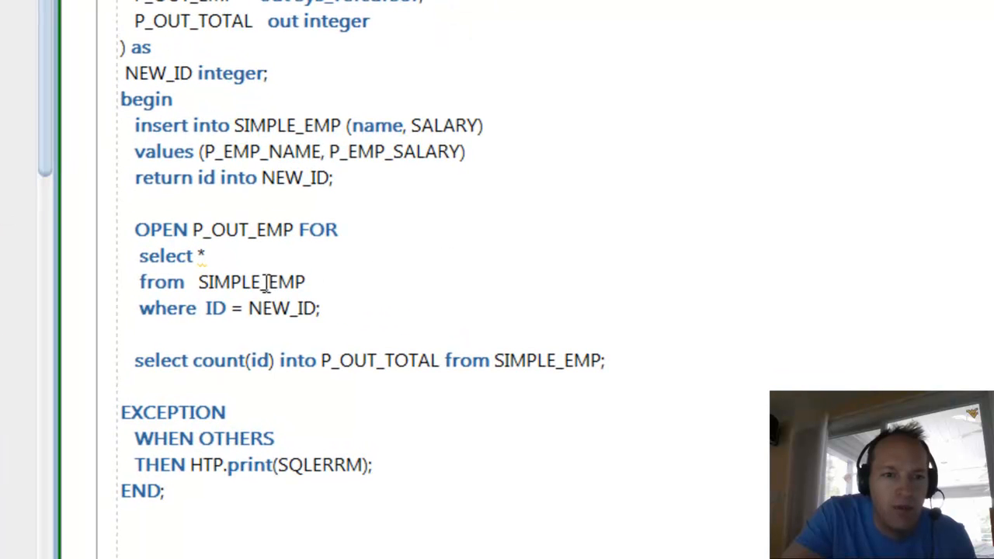
pyautogui.moveTo(251, 283)
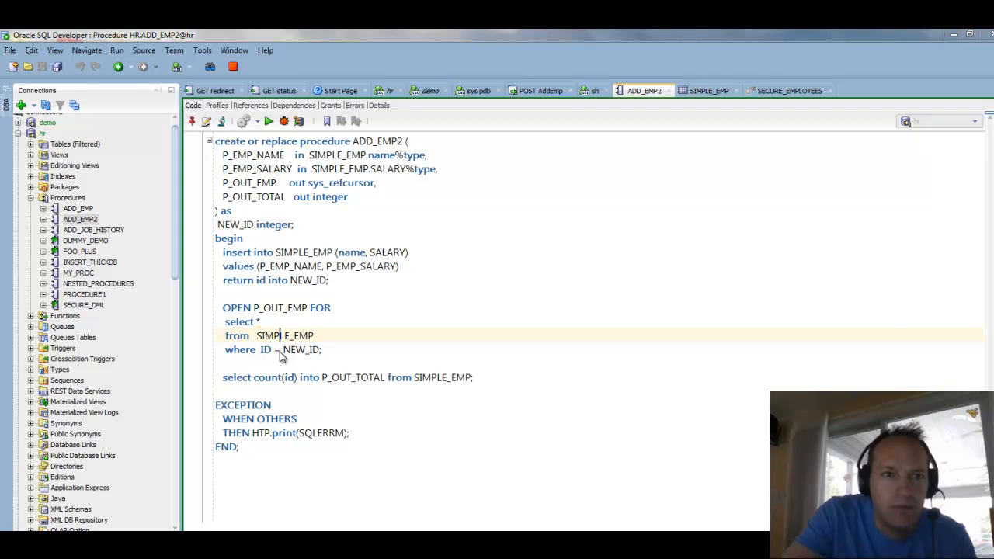
# - Follow the SIMPLE_EMP link in the procedure code and view its ID, NAME and SALARY rows
pyautogui.click(708, 90)
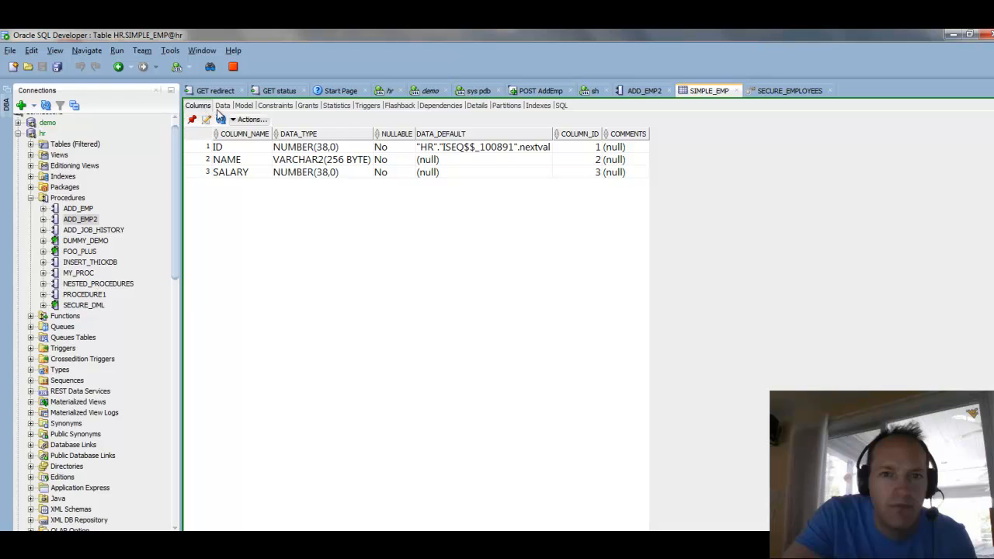
pyautogui.click(224, 106)
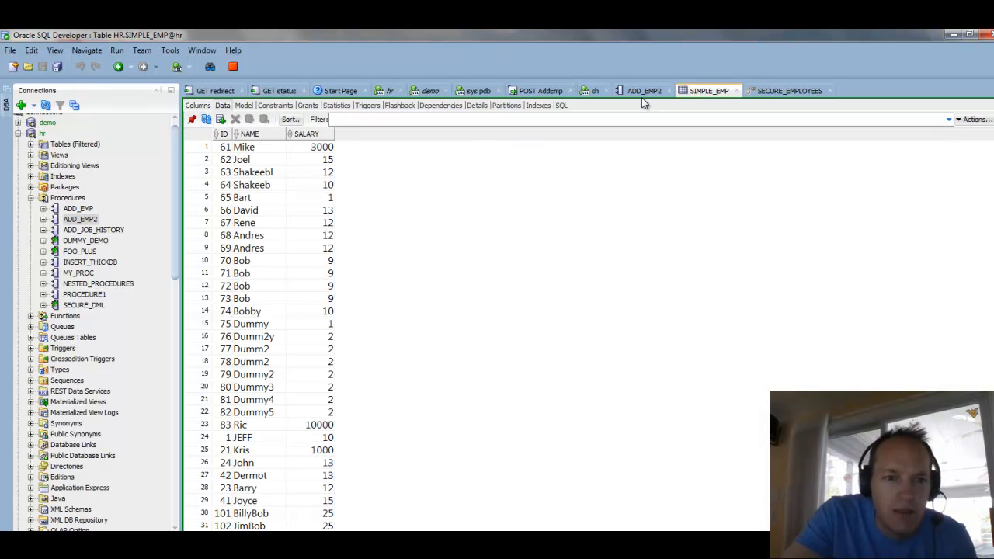
# - Switch back to the ADD_EMP2 procedure's editor
pyautogui.click(643, 90)
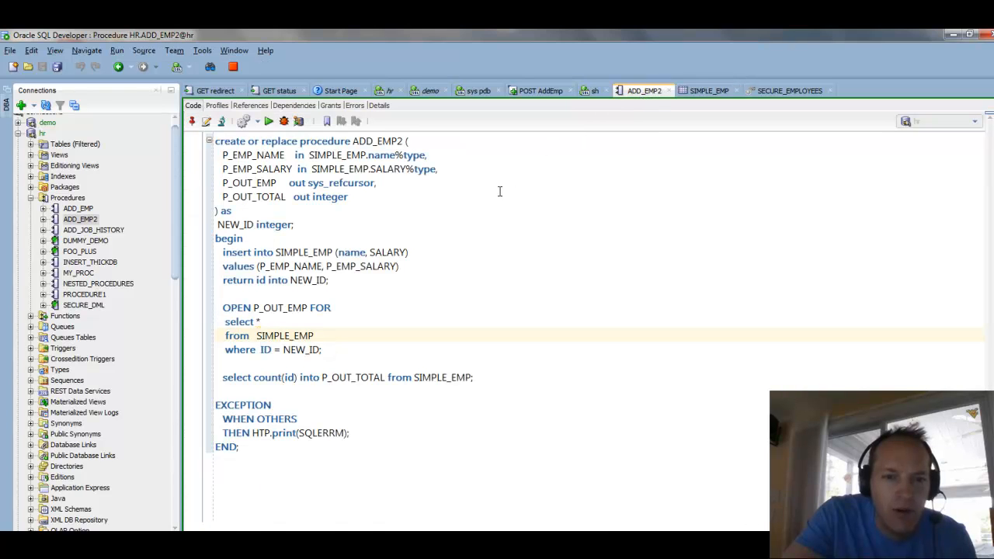
pyautogui.moveTo(369, 314)
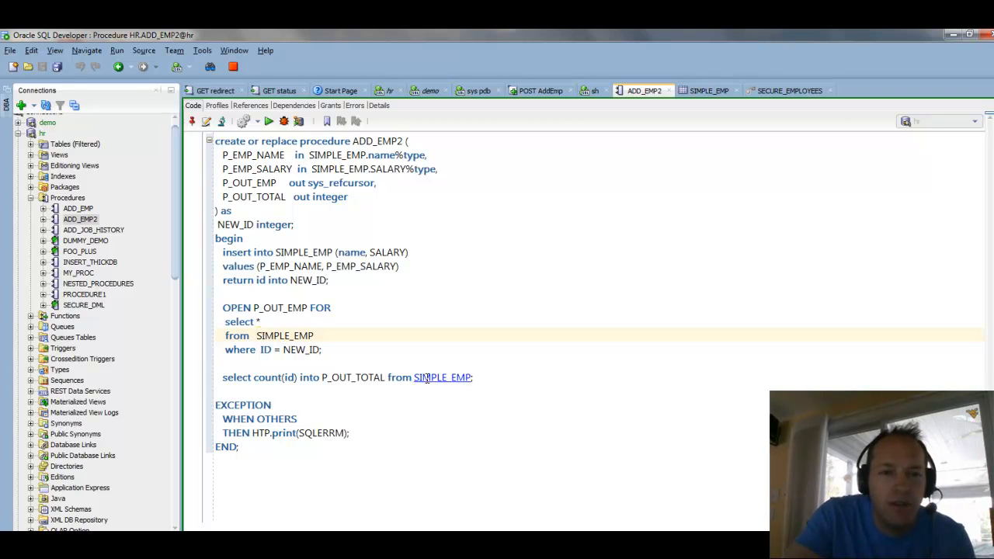
# - Follow SIMPLE_EMP in the select count statement to show the table's row data again
pyautogui.click(708, 90)
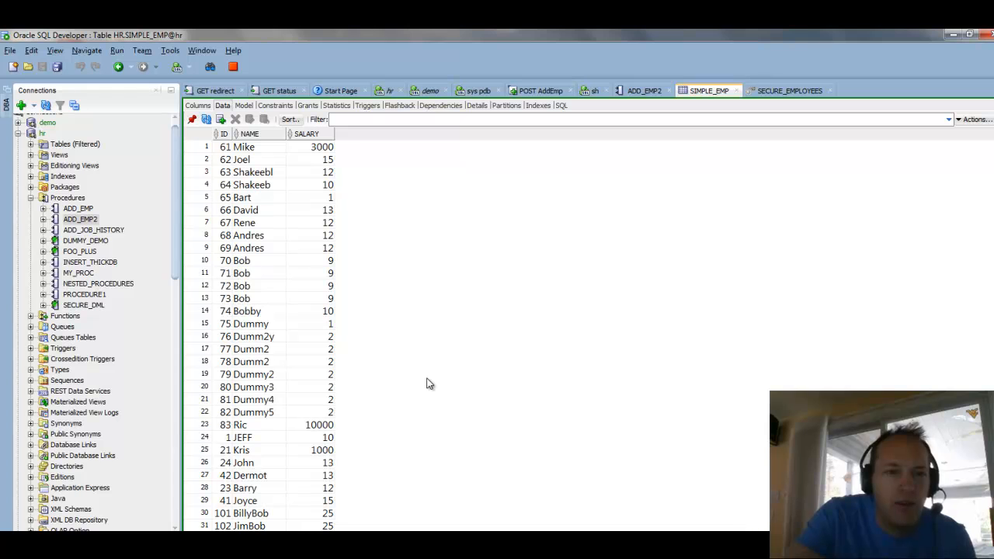
pyautogui.moveTo(428, 388)
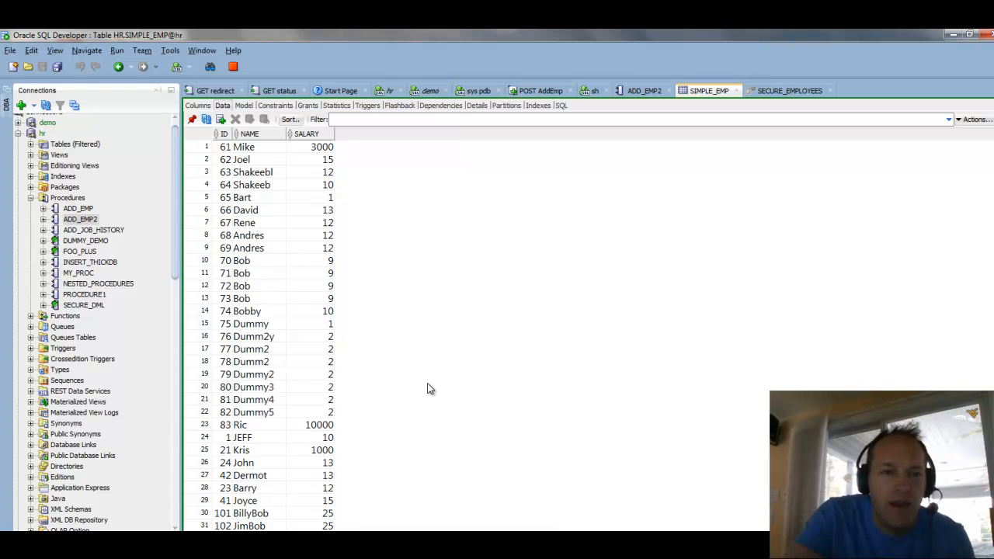
pyautogui.moveTo(434, 392)
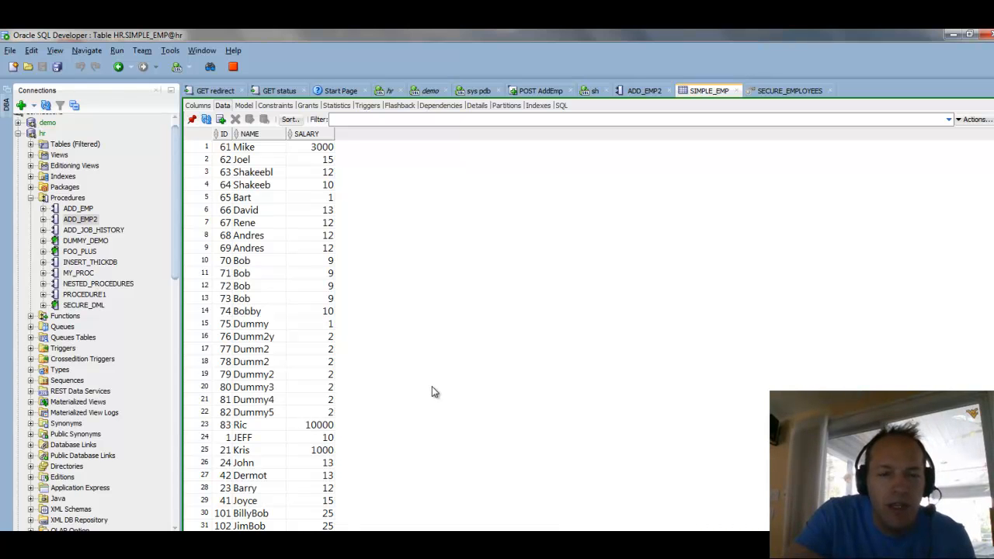
pyautogui.moveTo(438, 394)
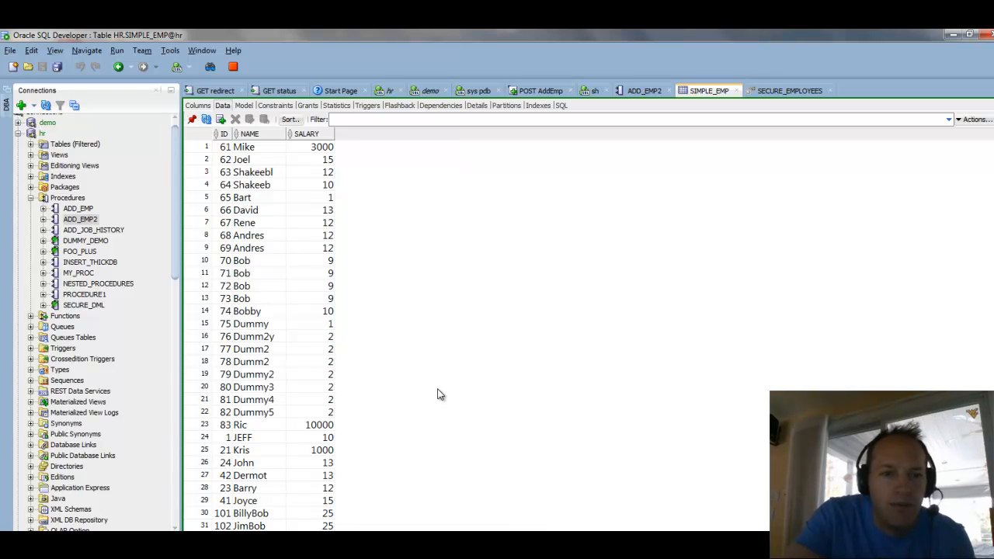